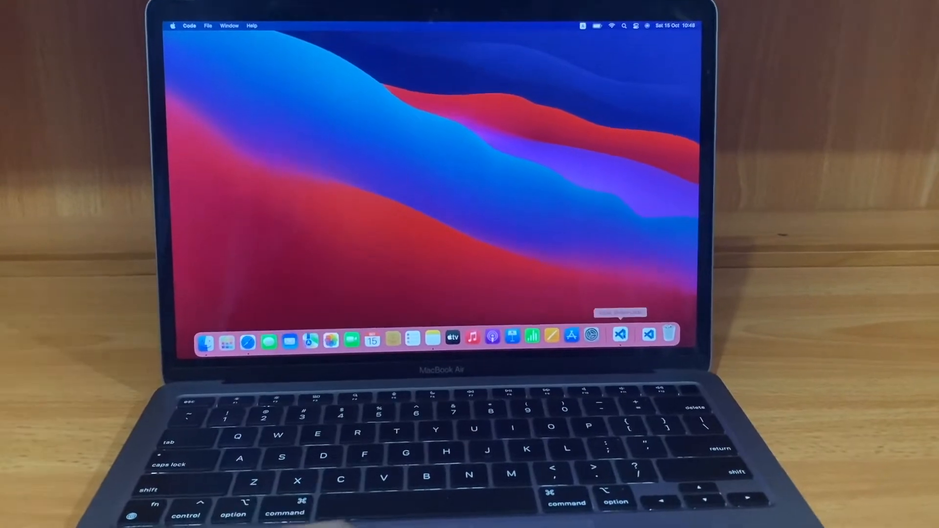
# - Launch Visual Studio Code from the Dock so its welcome page appears
pyautogui.click(618, 336)
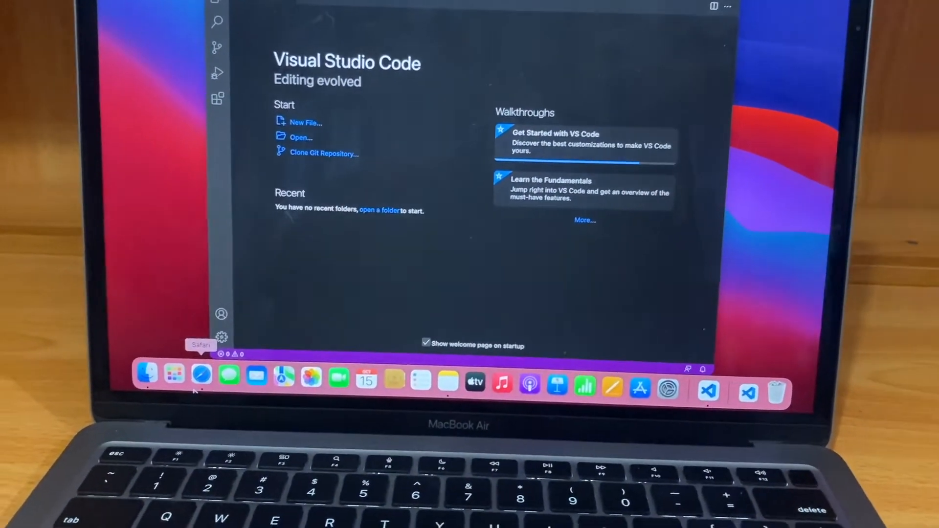
# - Search Google in Safari for 'vscode' and browse the Visual Studio Code results
pyautogui.click(198, 375)
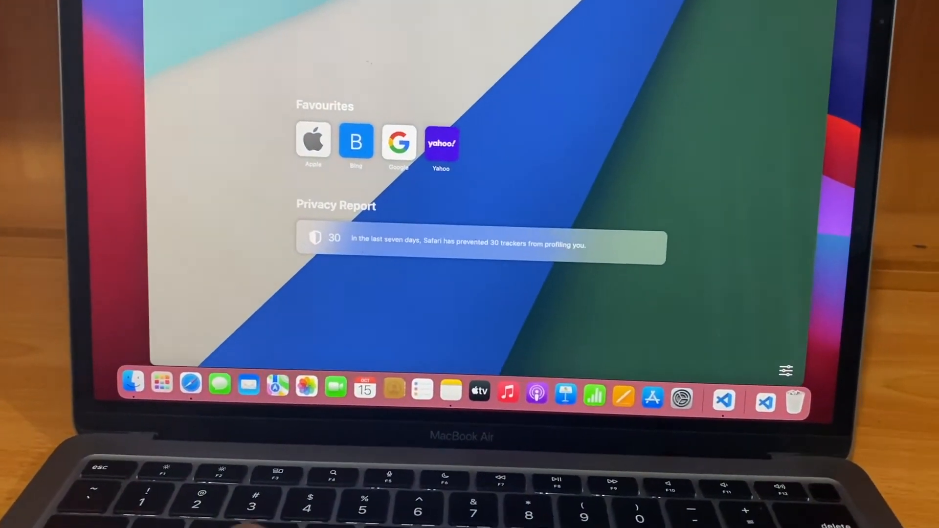
pyautogui.write('vsc')
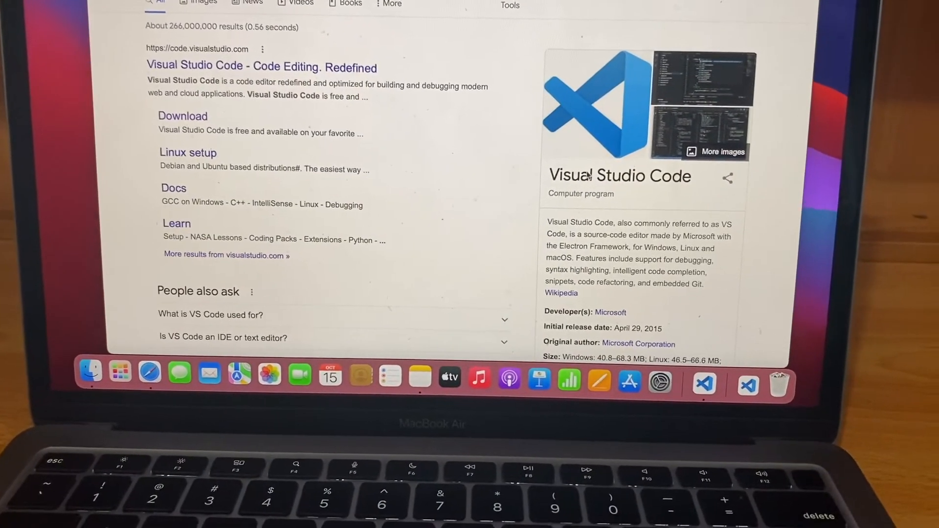
pyautogui.scroll(-3)
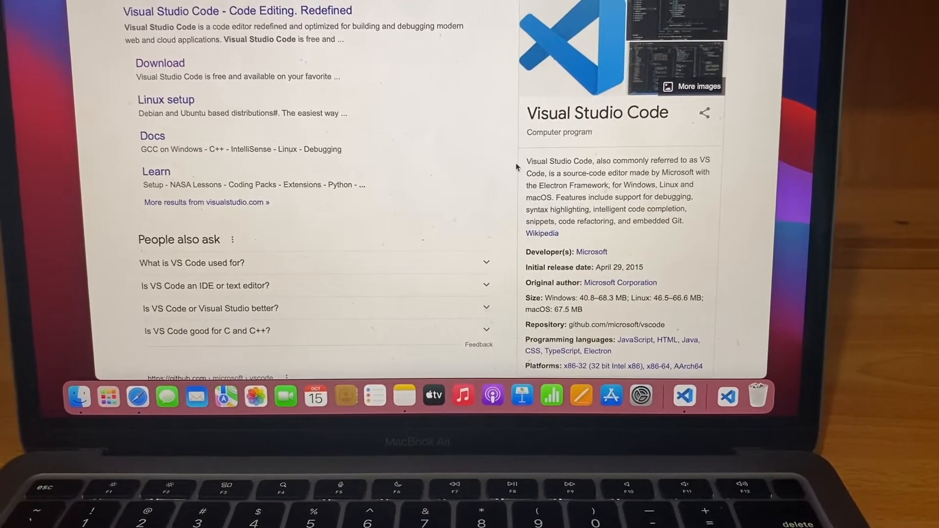
pyautogui.scroll(-3)
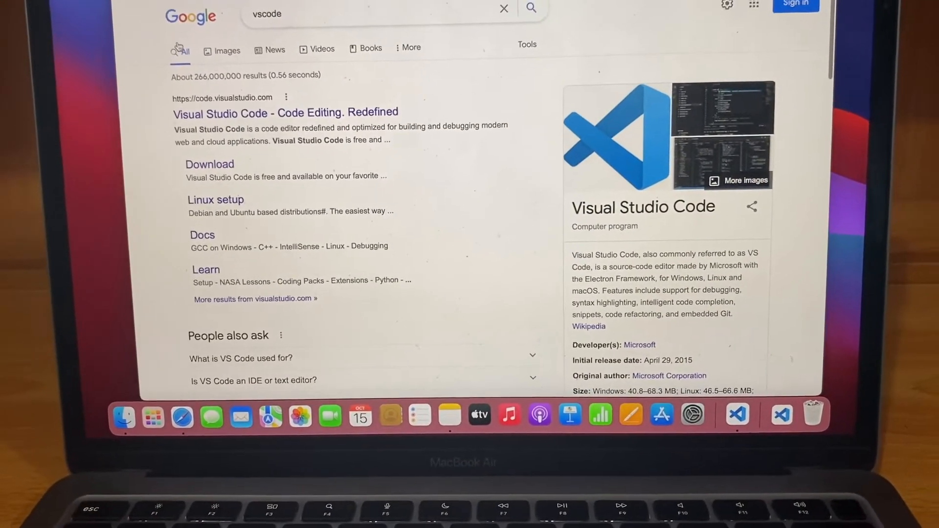
# - Switch back to Visual Studio Code and start a new untitled file from Get Started
pyautogui.click(737, 415)
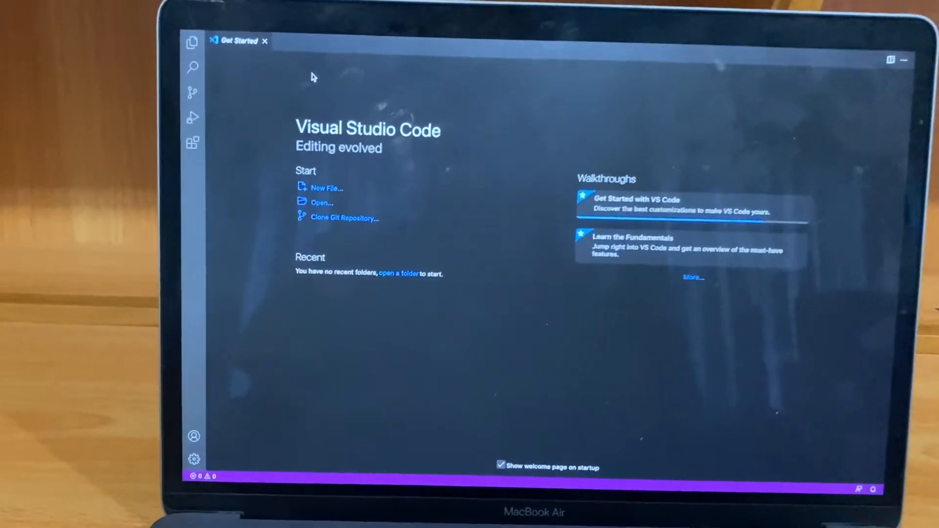
pyautogui.click(325, 187)
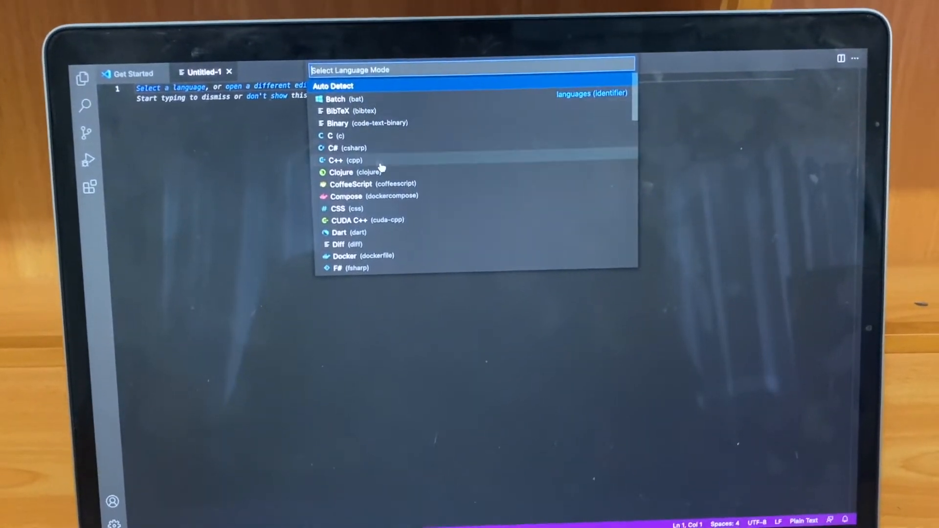
# - Scroll the Select Language Mode list to its end, reaching SQL, TypeScript and XML
pyautogui.scroll(-3)
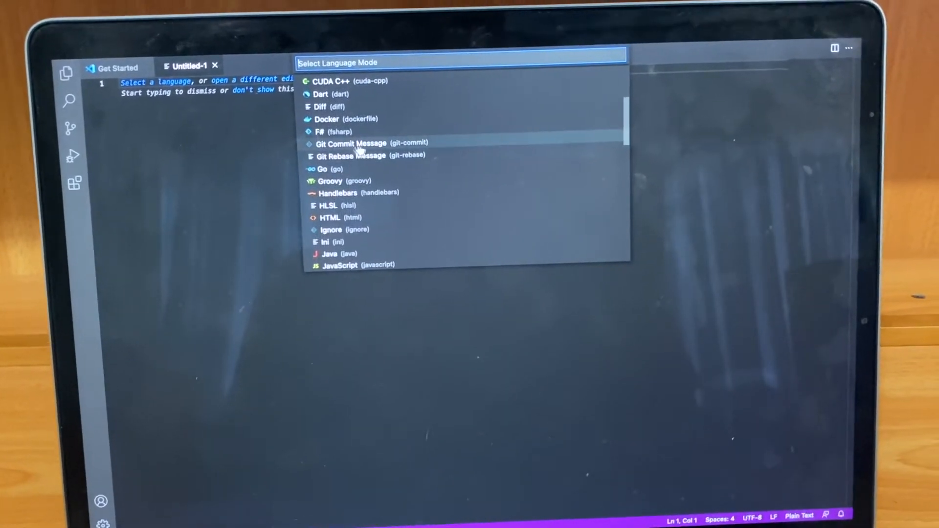
pyautogui.scroll(-3)
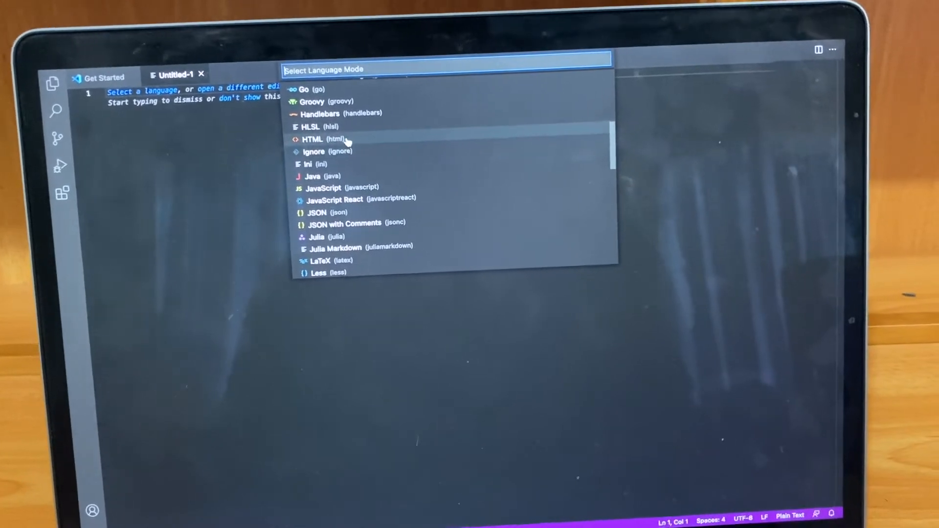
pyautogui.scroll(-3)
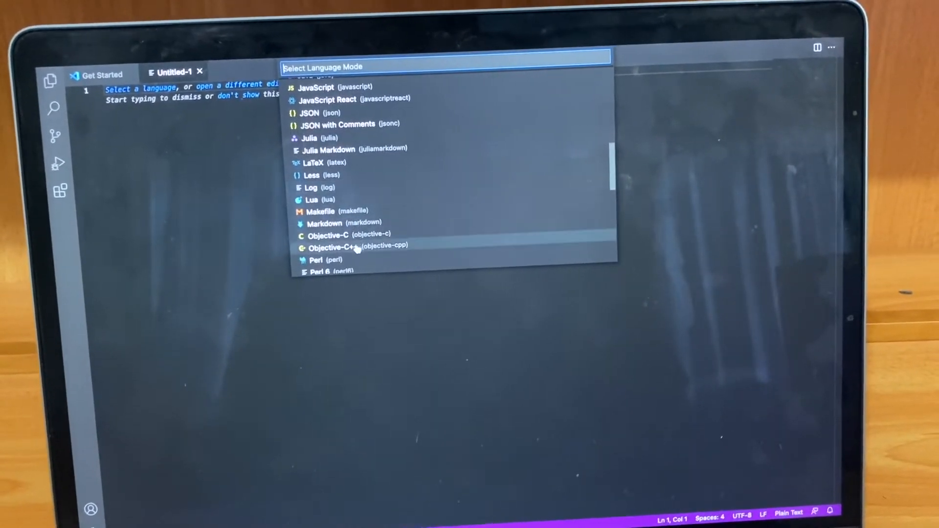
pyautogui.scroll(-3)
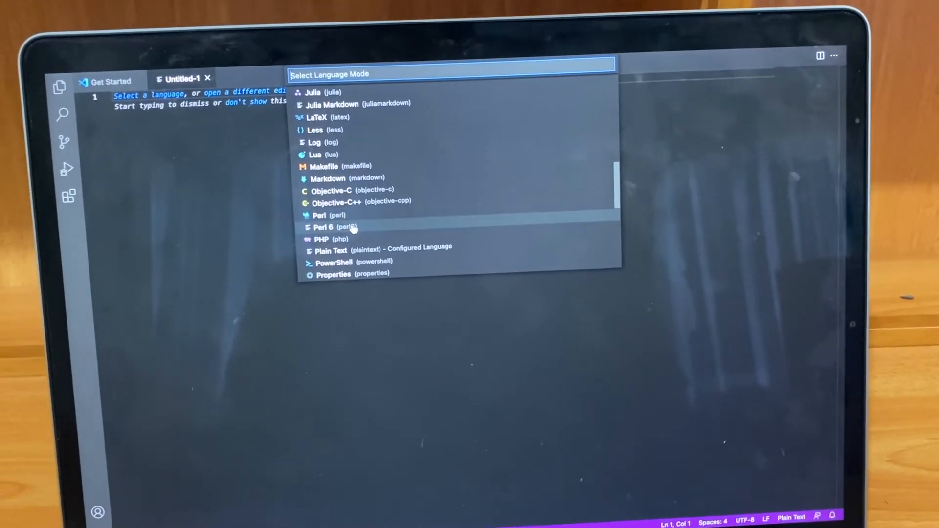
pyautogui.scroll(-3)
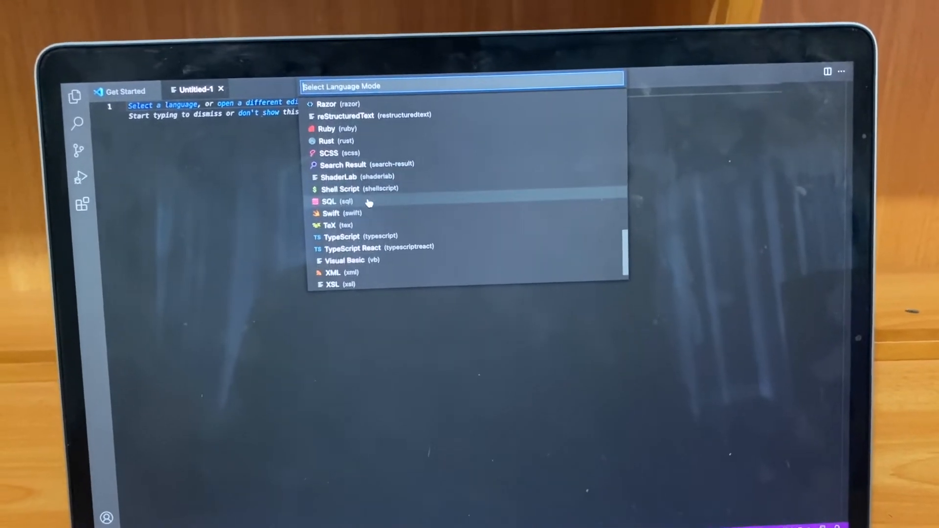